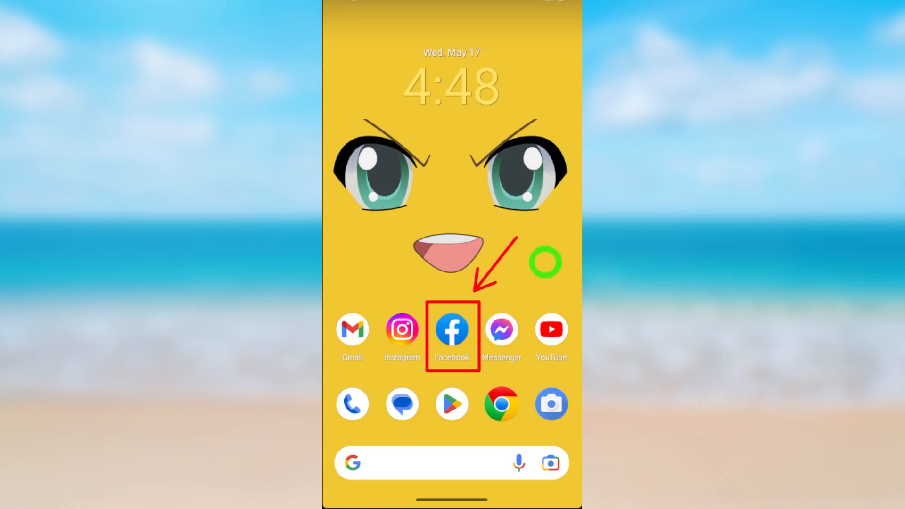
Launch the Facebook app from the home screen to reach its login page
click(452, 330)
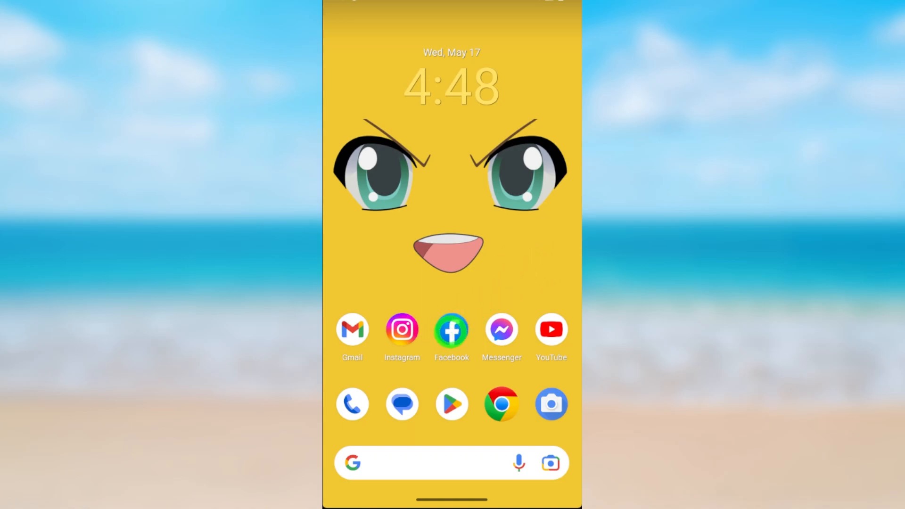
click(450, 330)
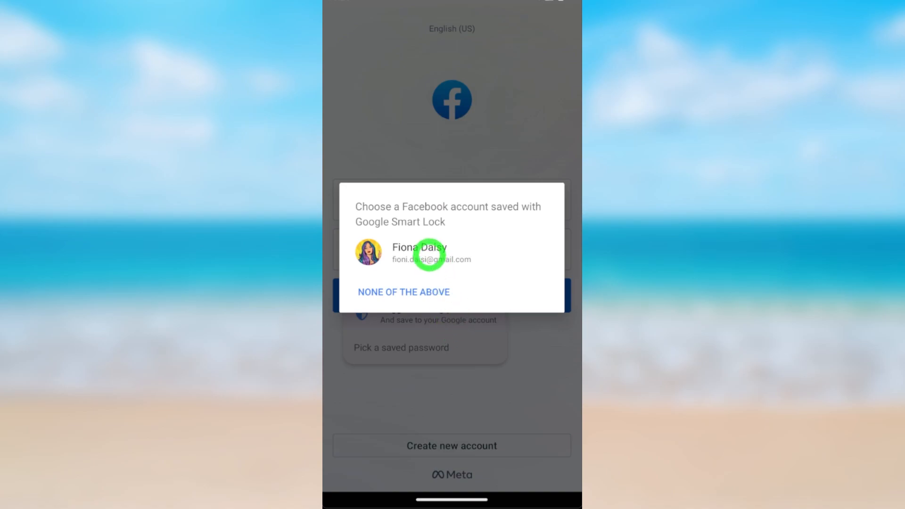
Sign in with the saved Facebook account from the Google Smart Lock dialog
click(429, 255)
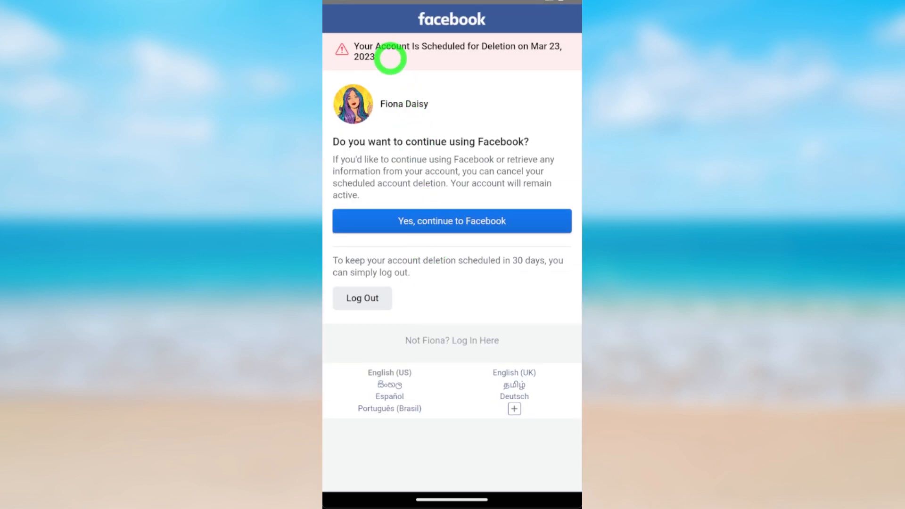
mouse_move(486, 55)
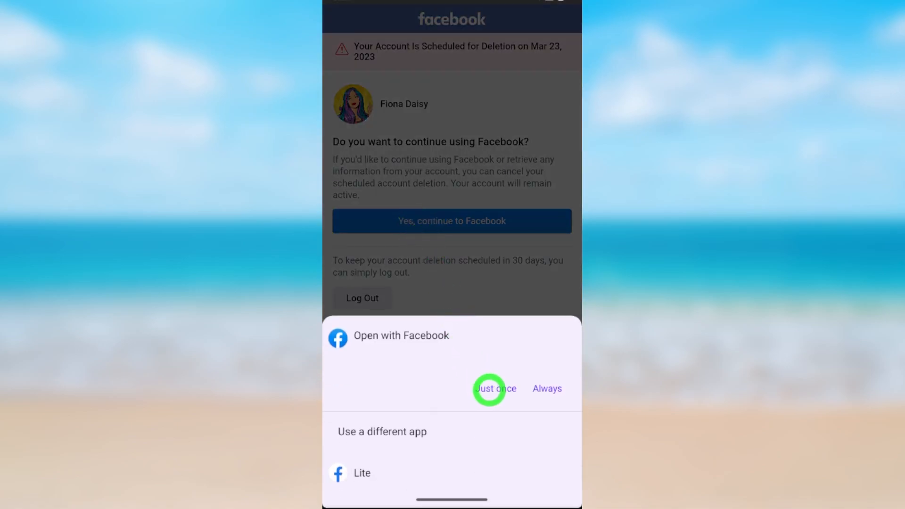
Answer the 'Open with Facebook' prompt with 'Just once', cancelling the scheduled deletion
click(495, 388)
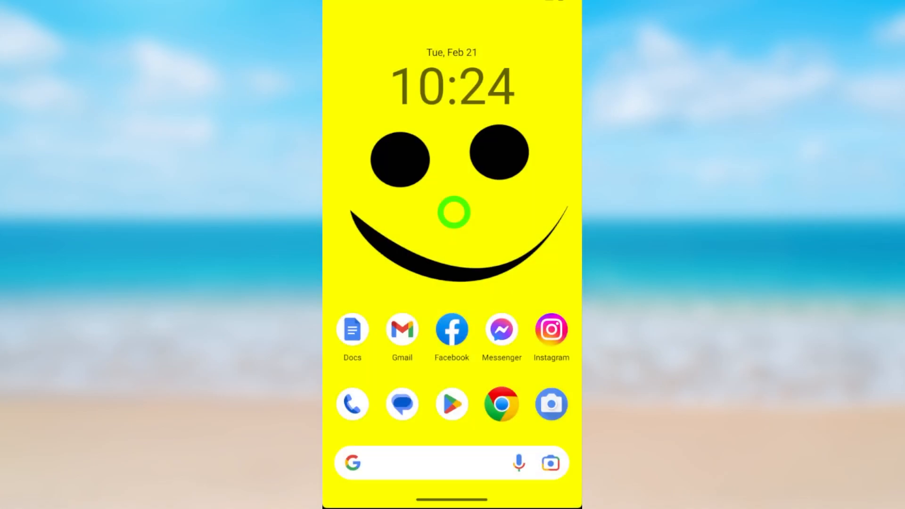
Launch Chrome from the home screen dock to its new-tab page
click(451, 330)
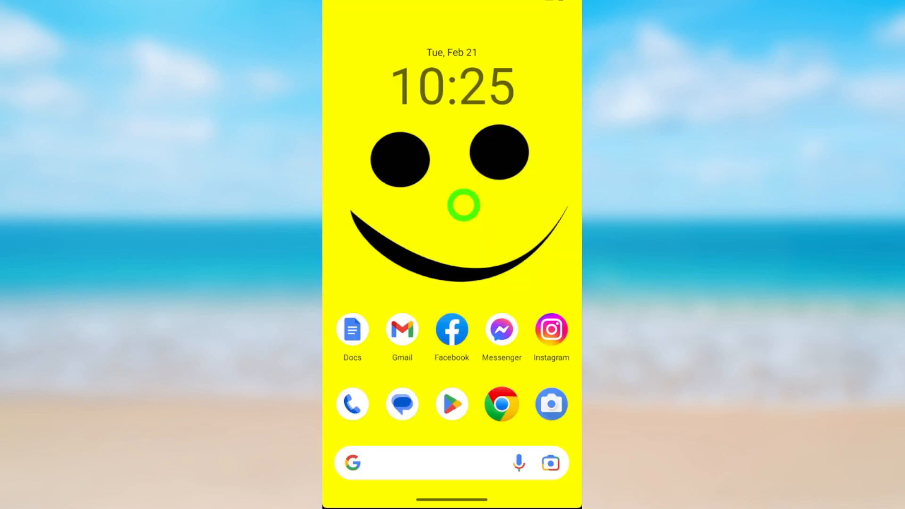
click(502, 404)
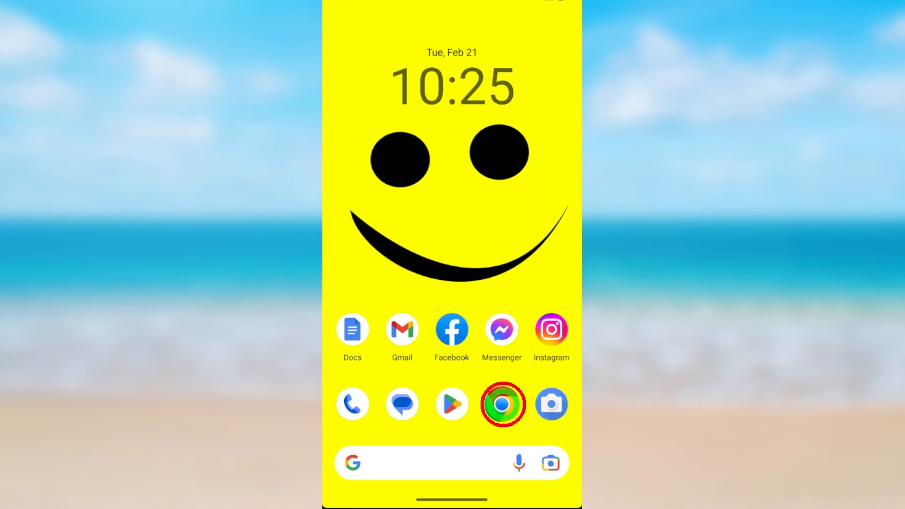
click(502, 404)
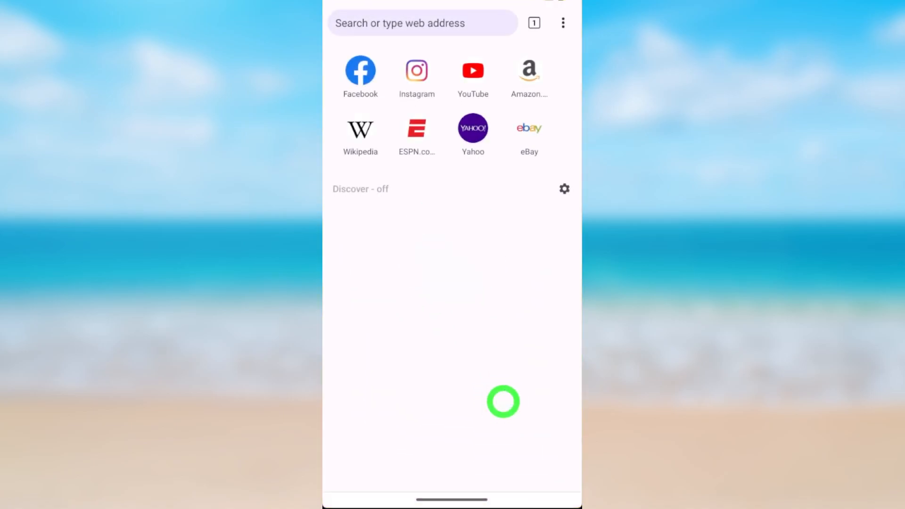
Visit Facebook's mobile site and log in with the saved account to reach the news feed
click(361, 70)
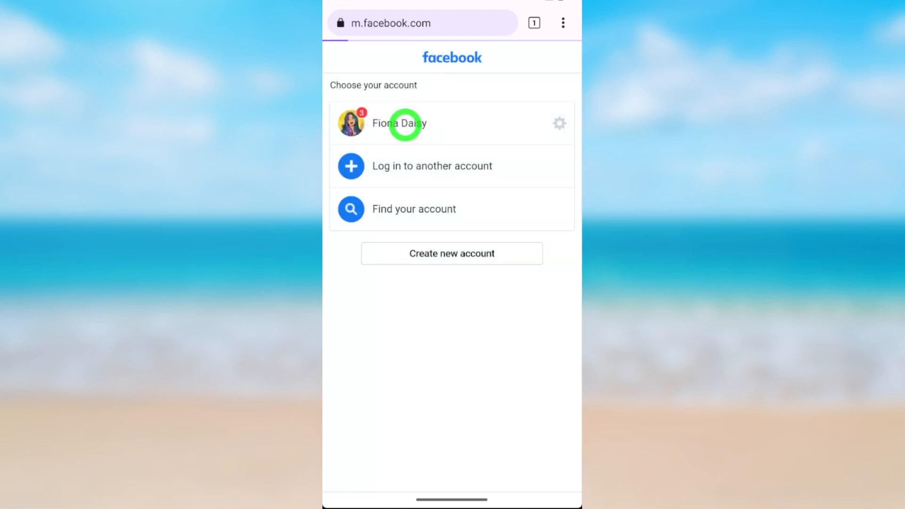
click(402, 124)
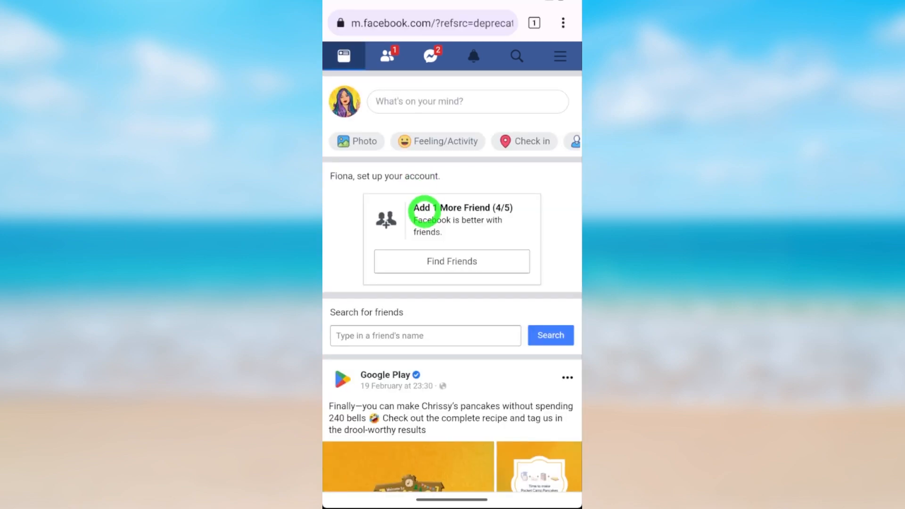
mouse_move(485, 255)
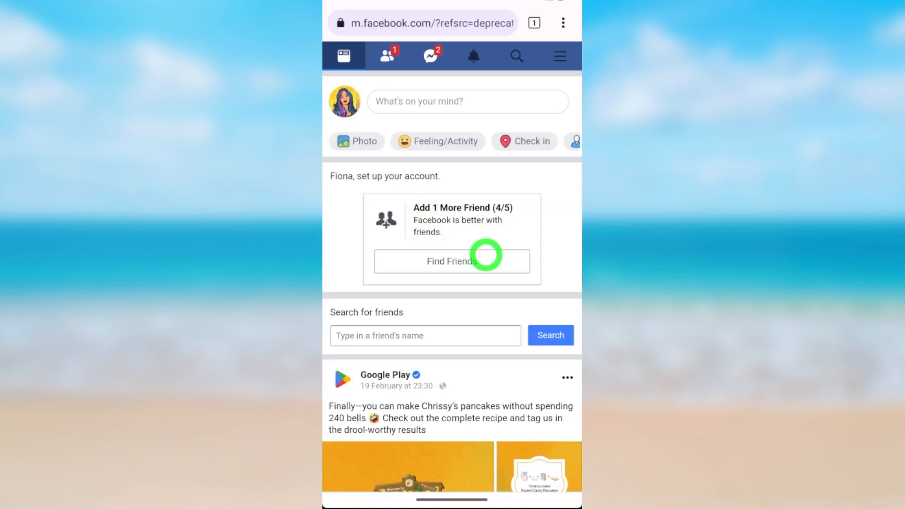